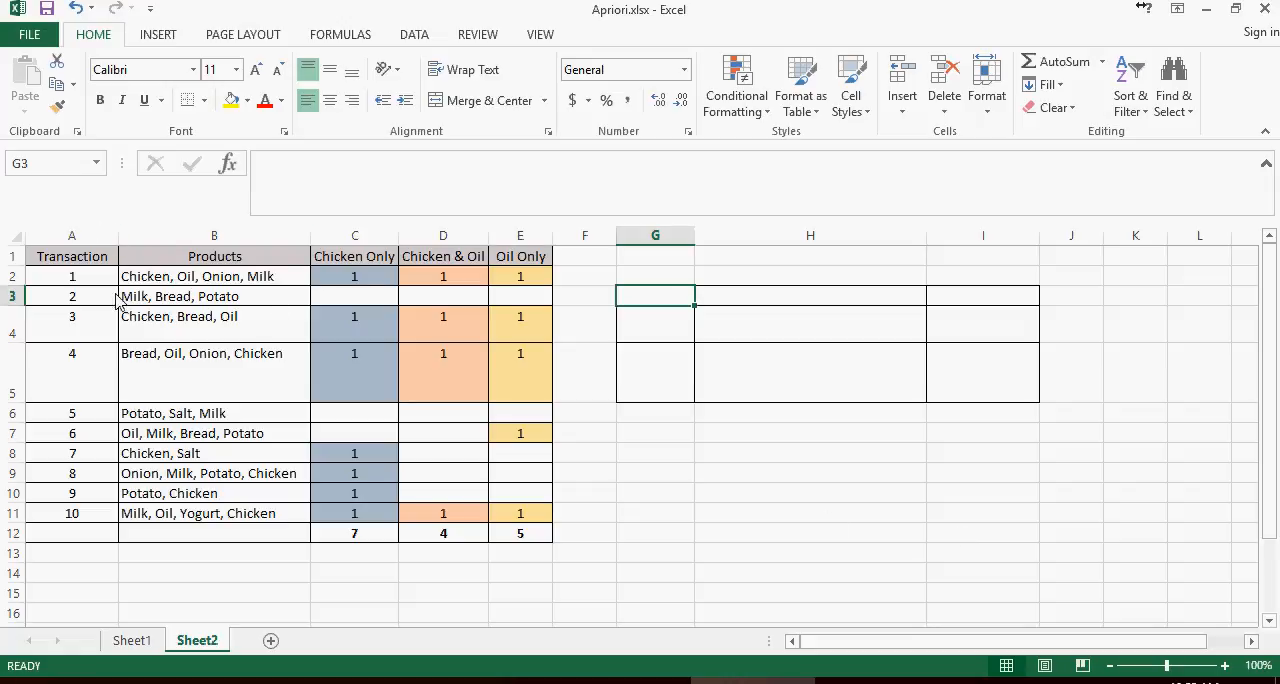
Review the table's Chicken Only and Chicken & Oil flags across the transactions.
drag(71, 255, 490, 493)
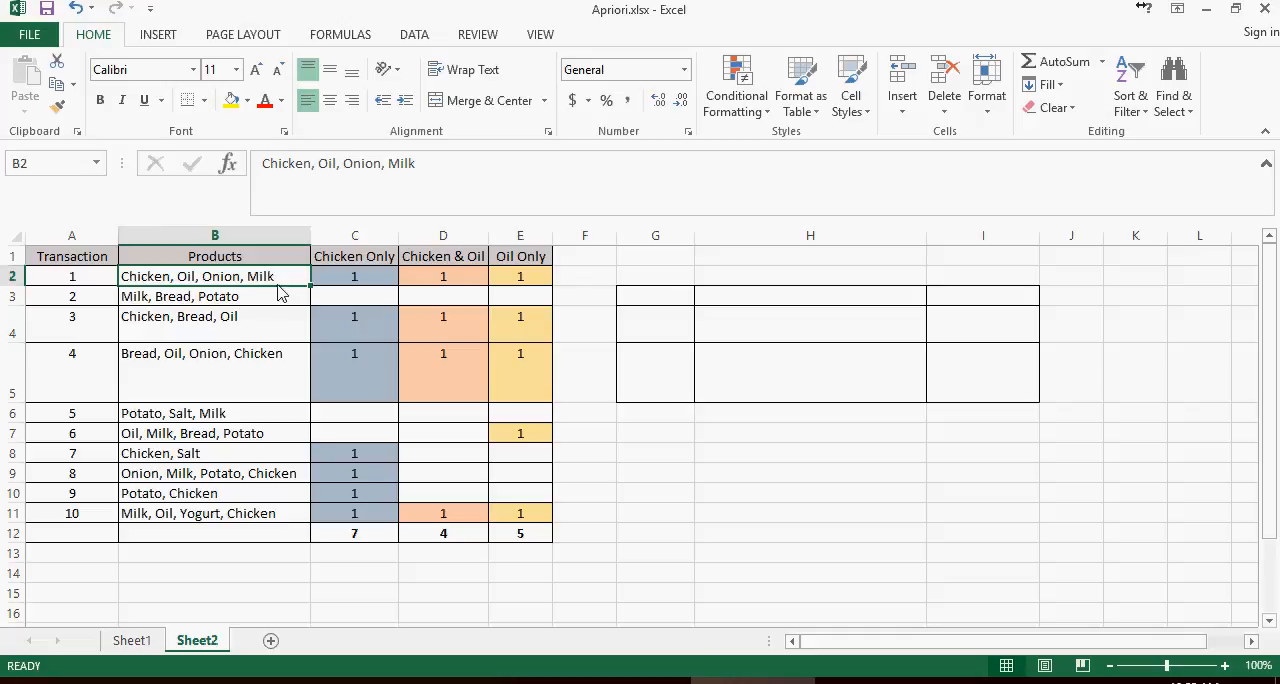
click(354, 256)
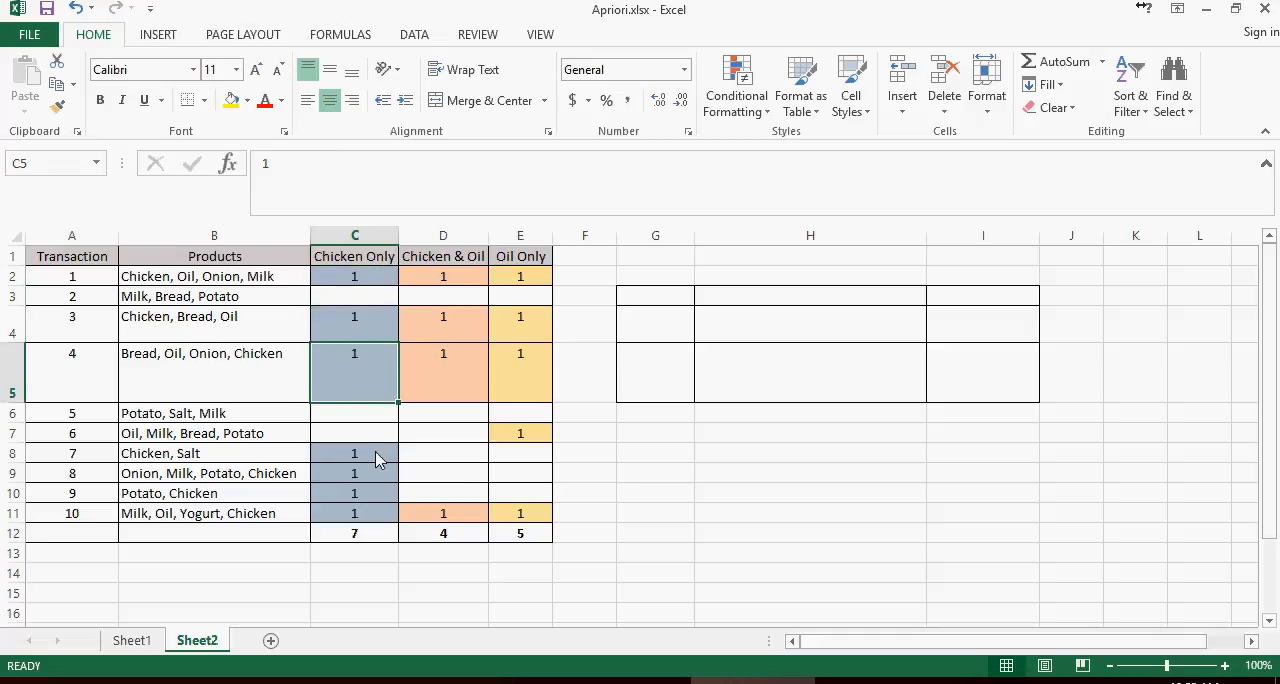
click(354, 453)
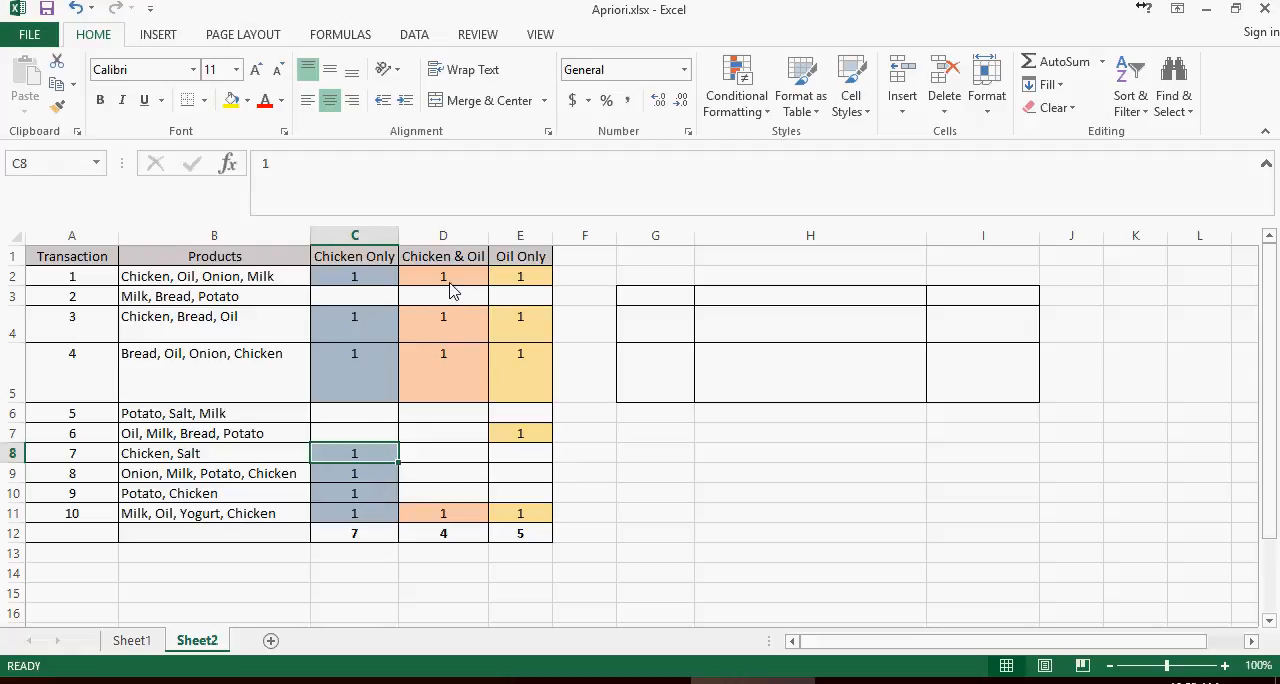
click(443, 276)
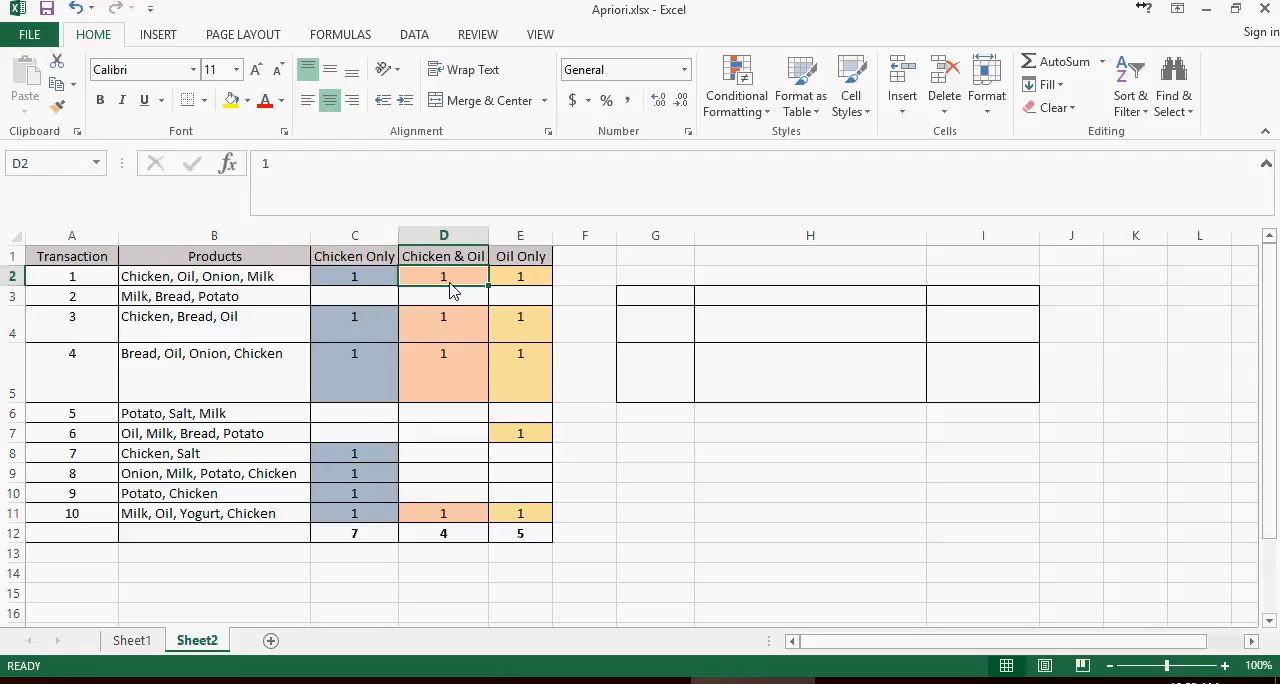
mouse_move(460, 275)
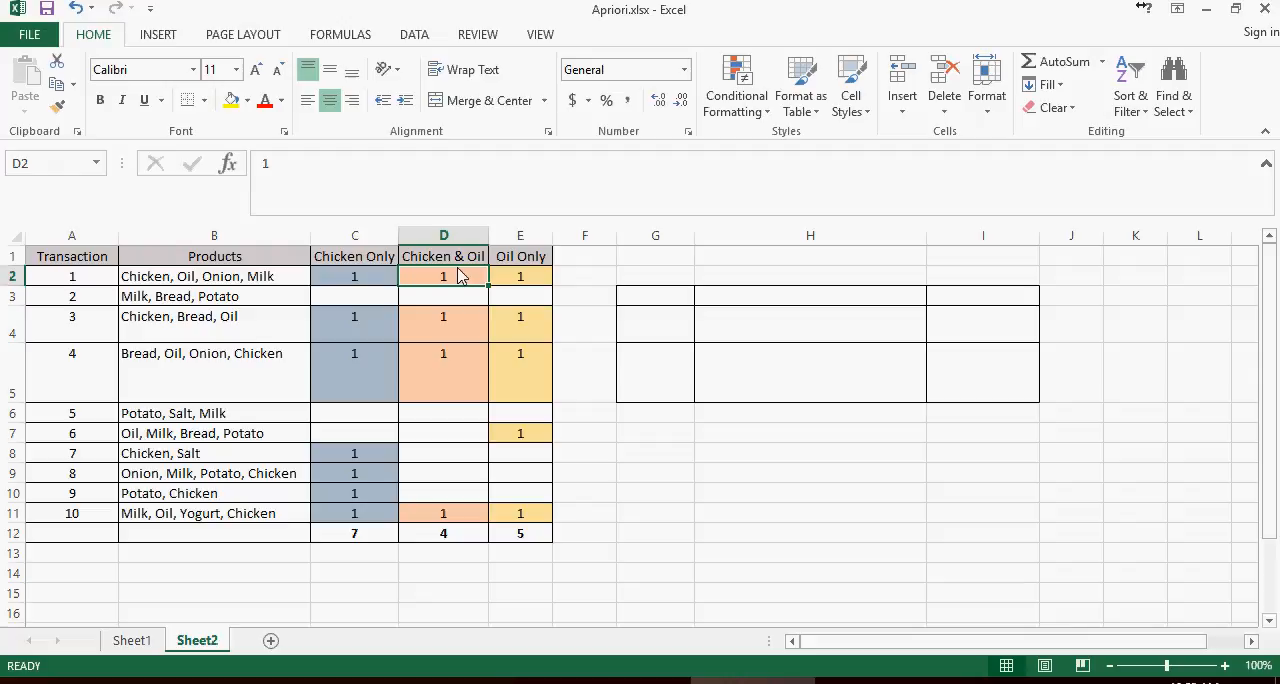
mouse_move(448, 317)
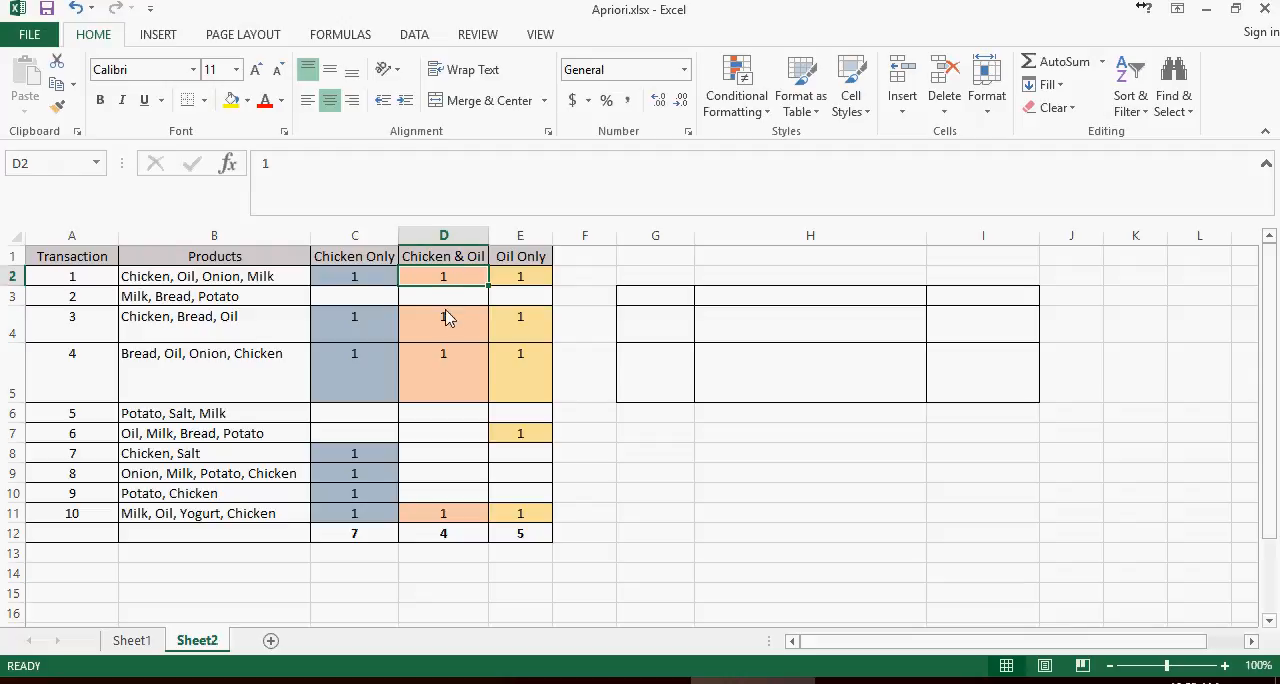
Calculate Support for Chicken & Oil as its total of 4 over 10, giving 0.4.
click(443, 513)
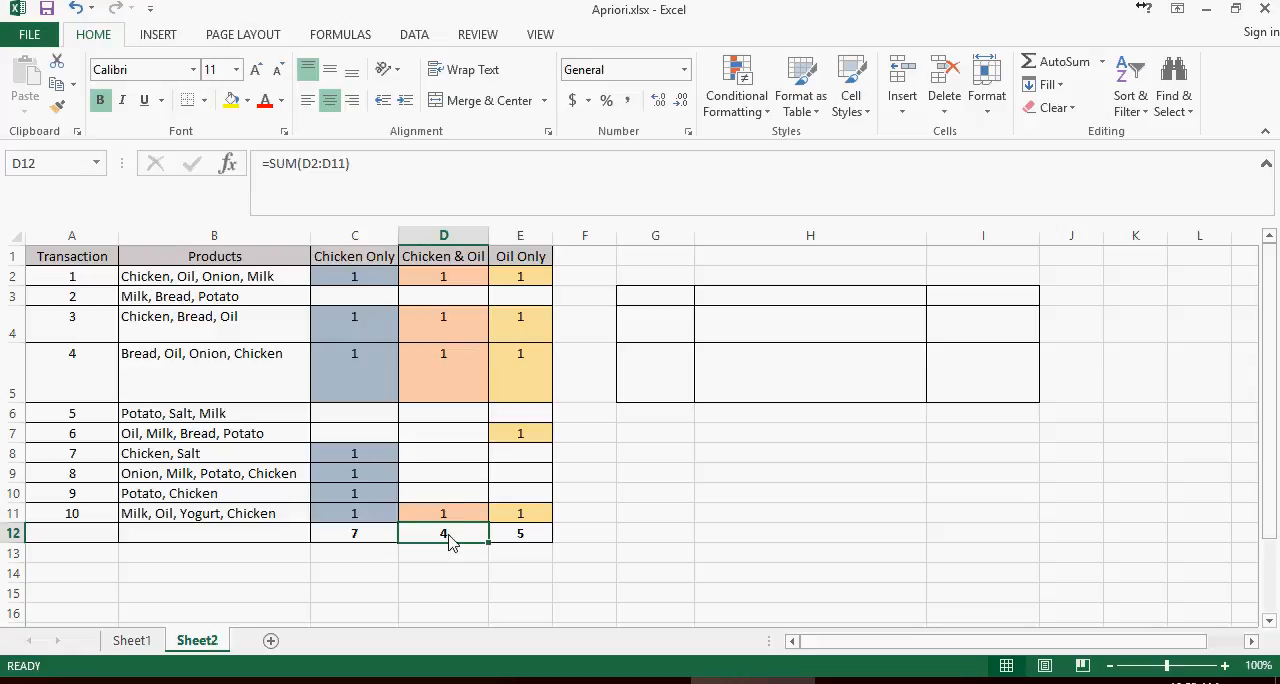
click(520, 276)
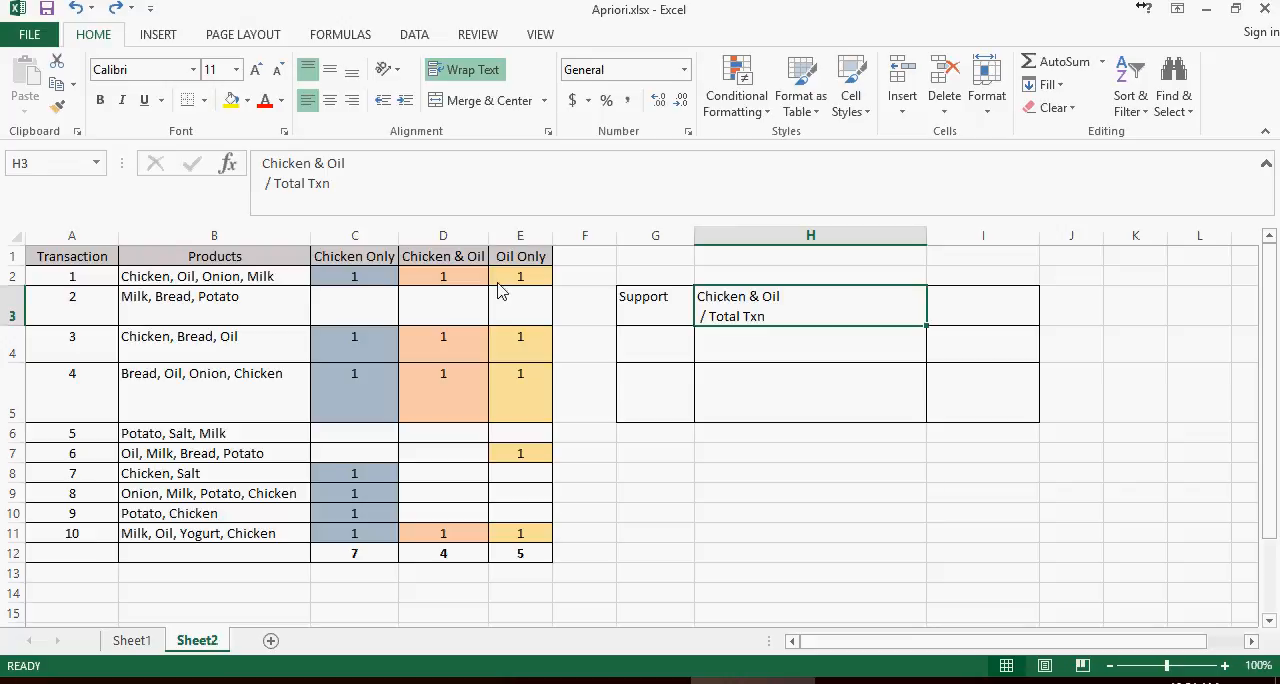
mouse_move(463, 555)
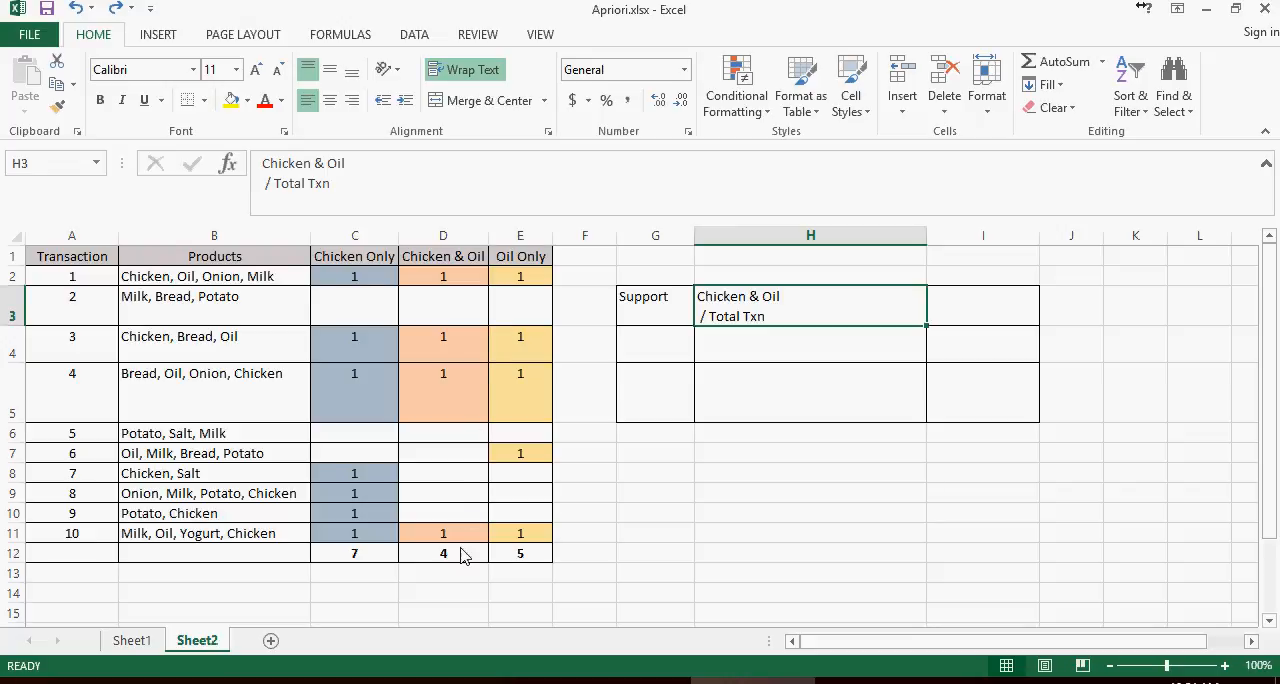
click(443, 553)
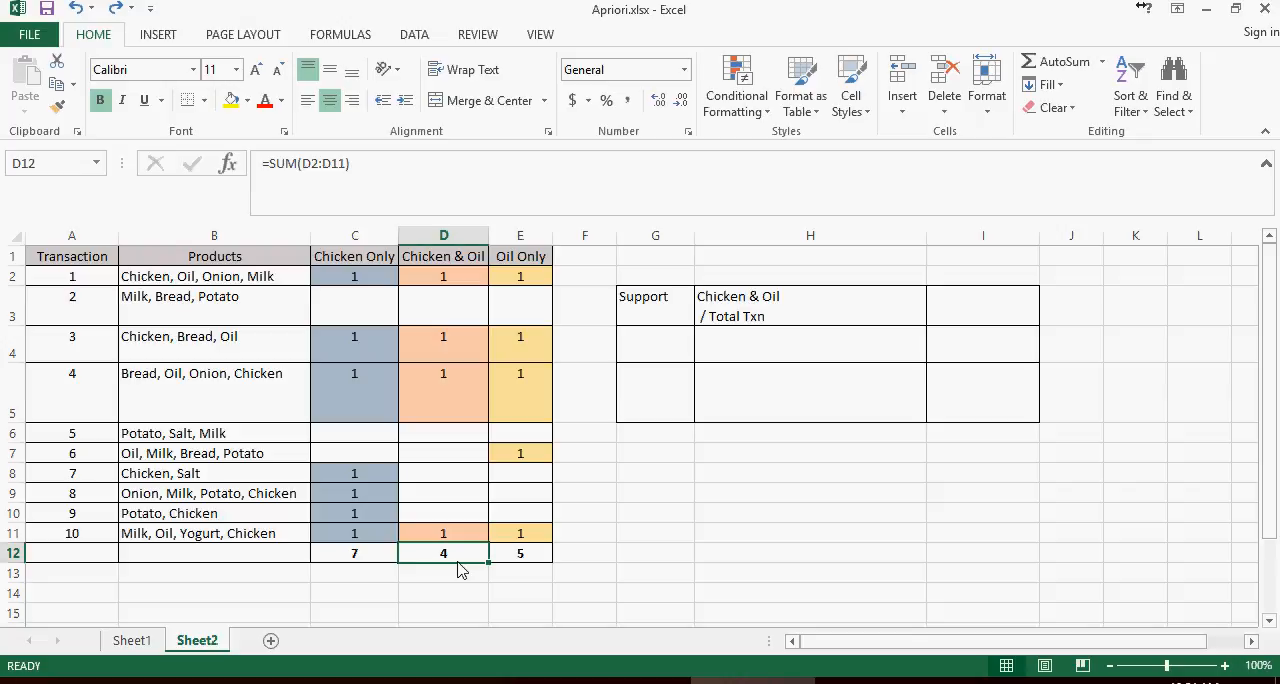
click(982, 305)
text(=D12/10)
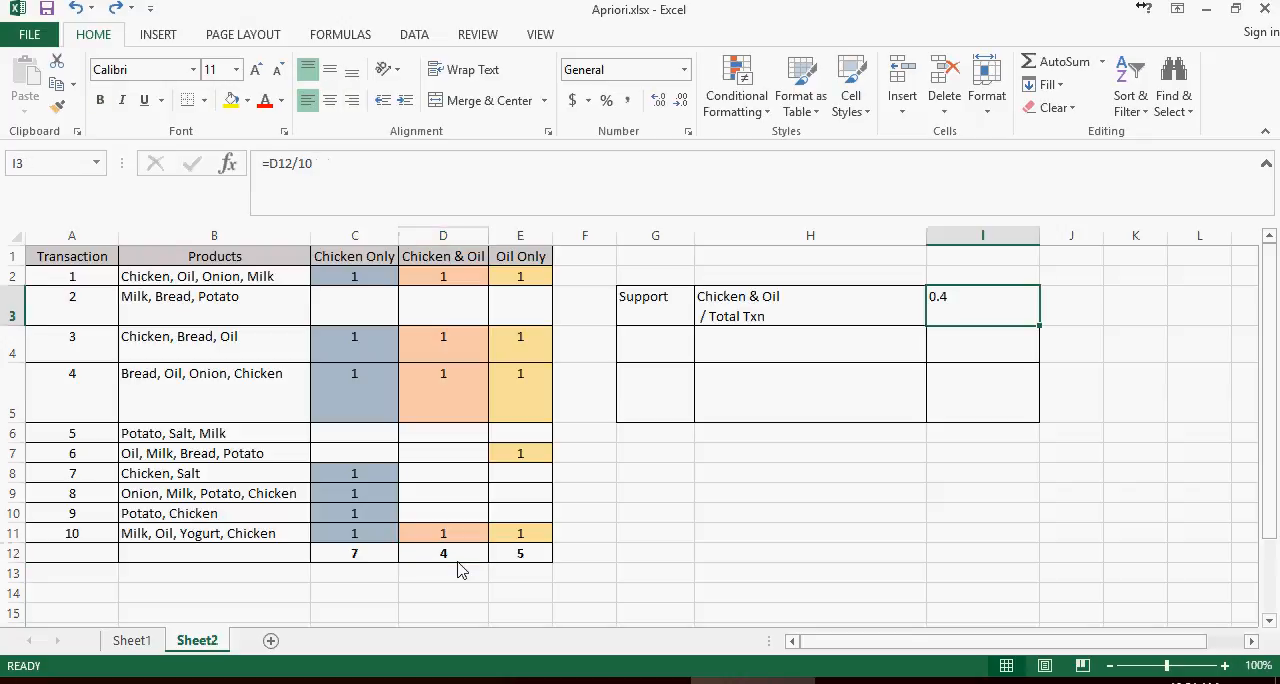
mouse_move(436, 608)
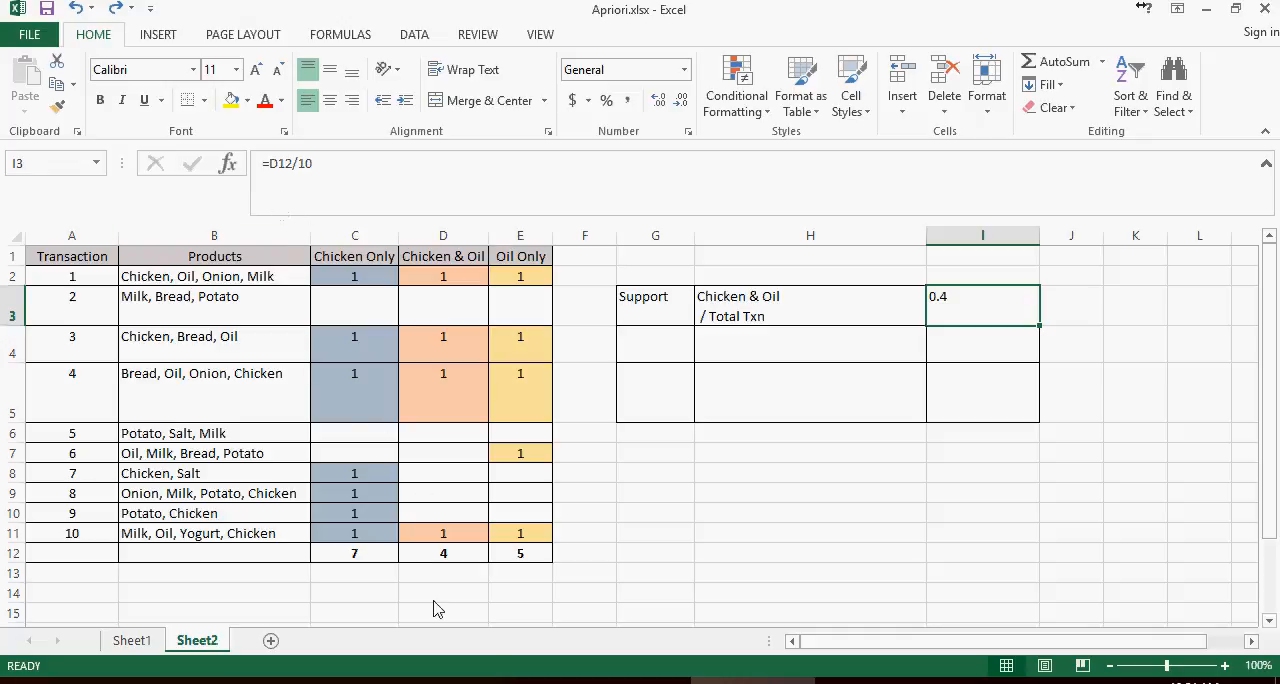
mouse_move(449, 568)
text(Lift)
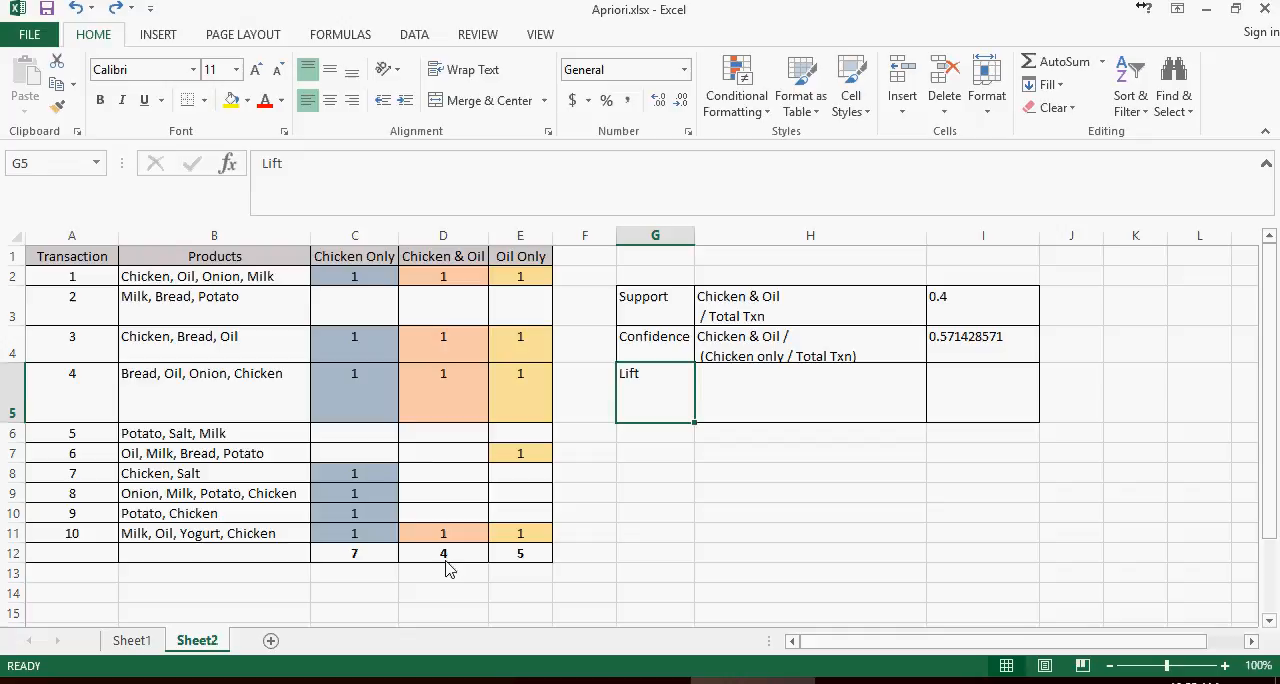
mouse_move(723, 349)
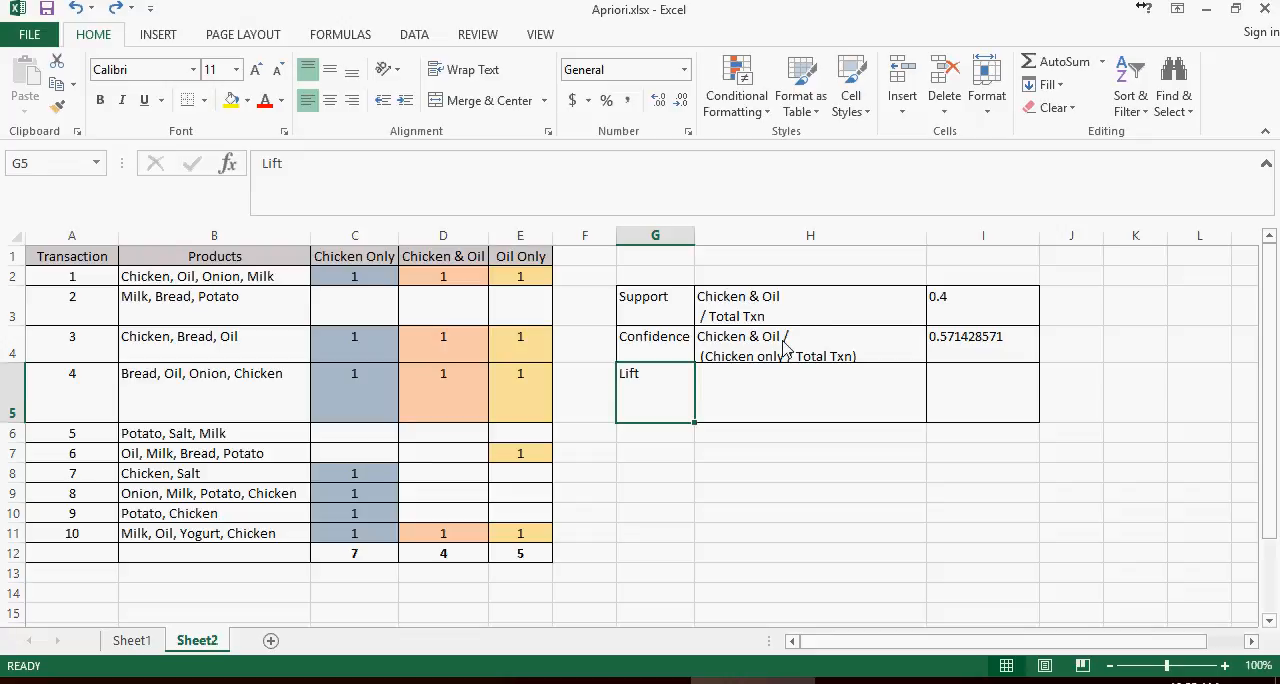
Rewrite the Confidence definition with support(Chicken & Oil) and check the 0.571428571 value.
double_click(810, 345)
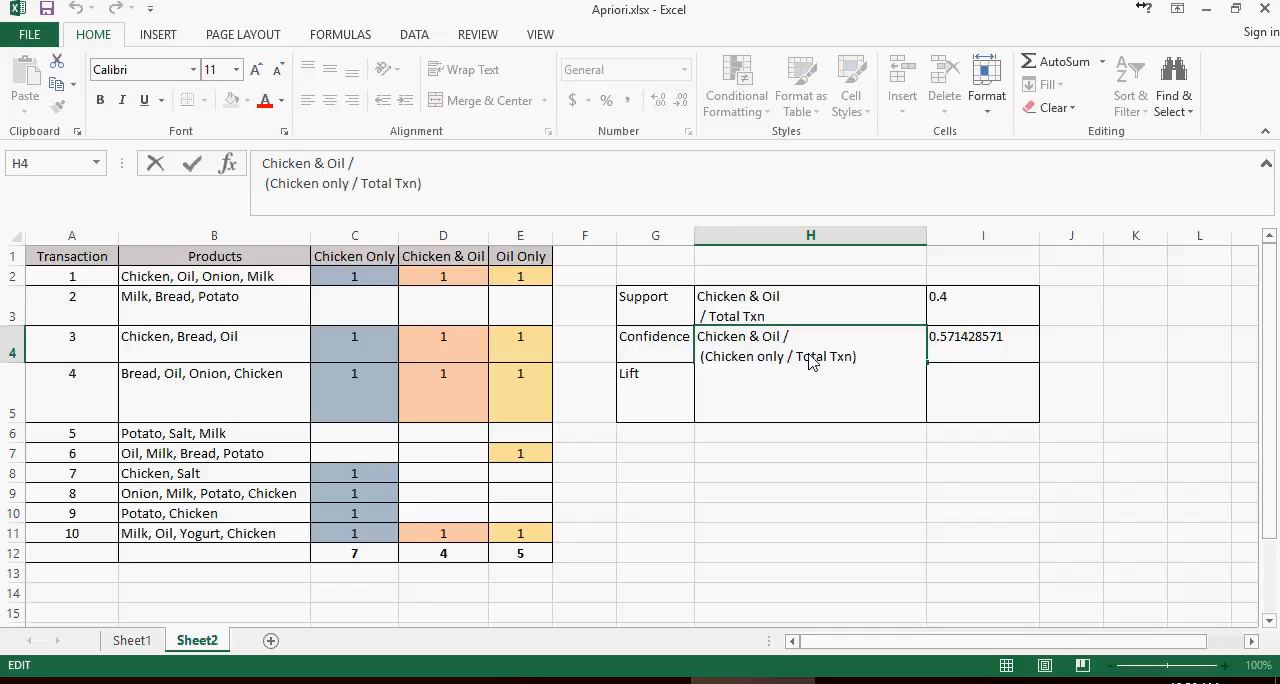
text(support()
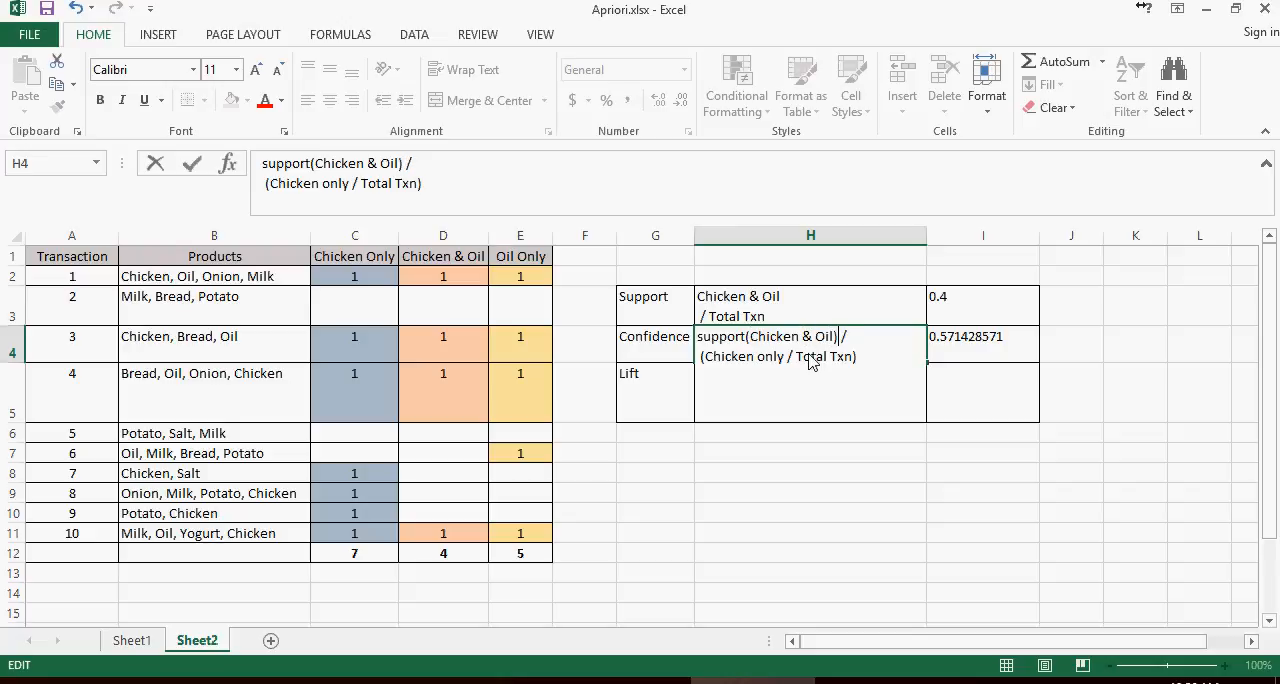
click(982, 344)
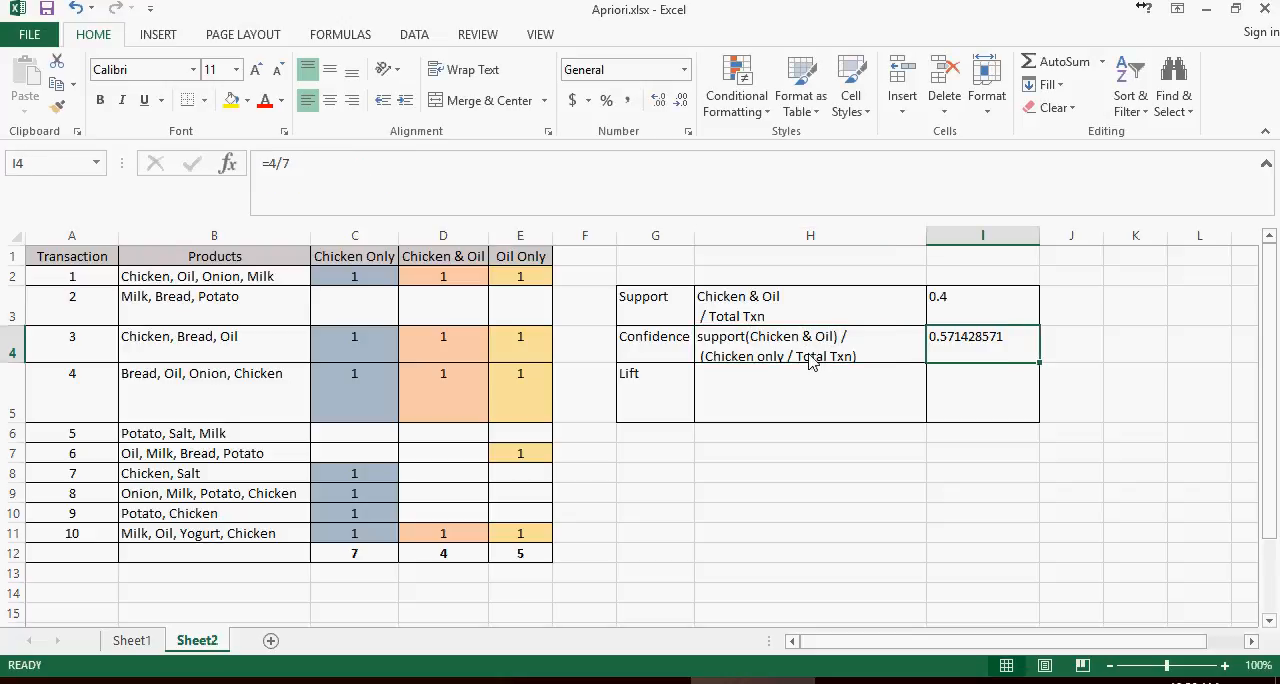
mouse_move(775, 370)
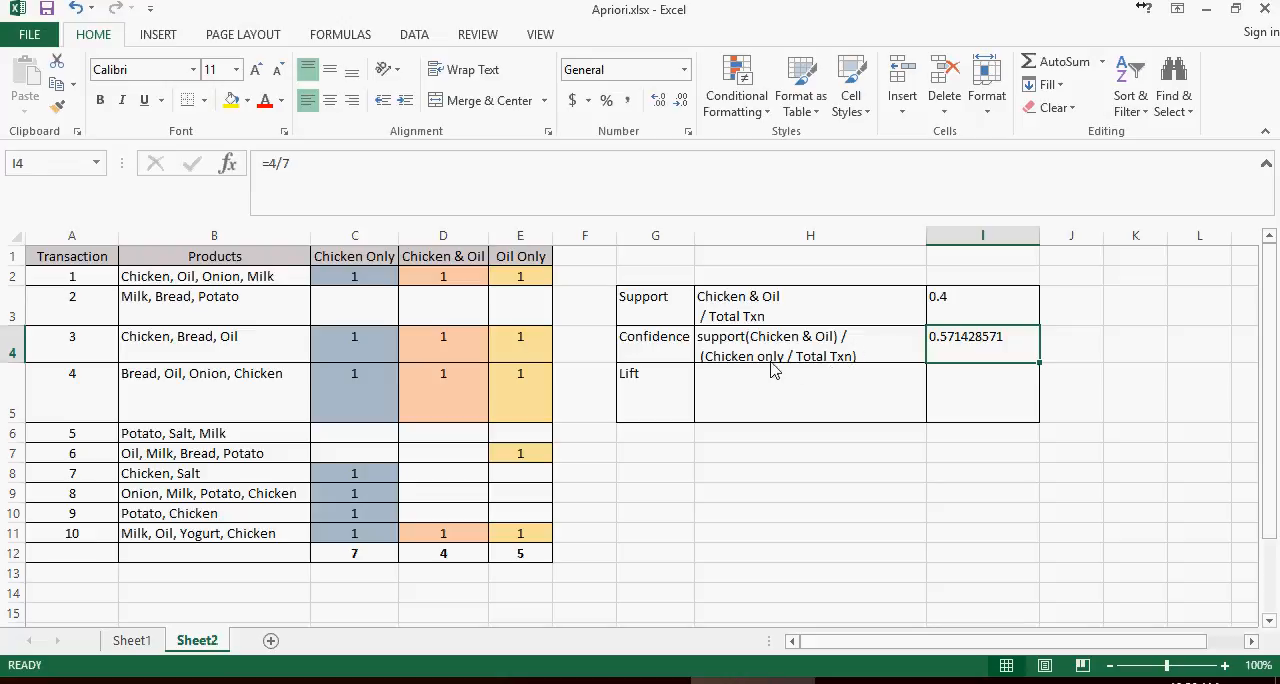
mouse_move(838, 350)
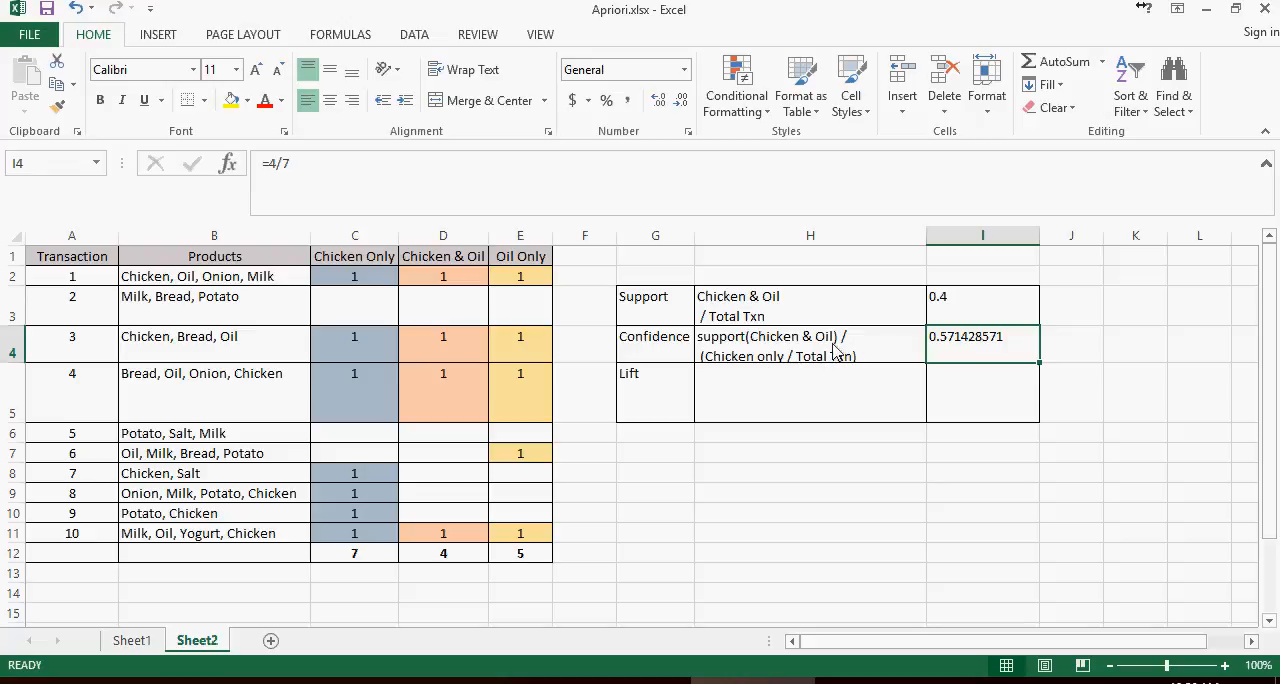
mouse_move(752, 315)
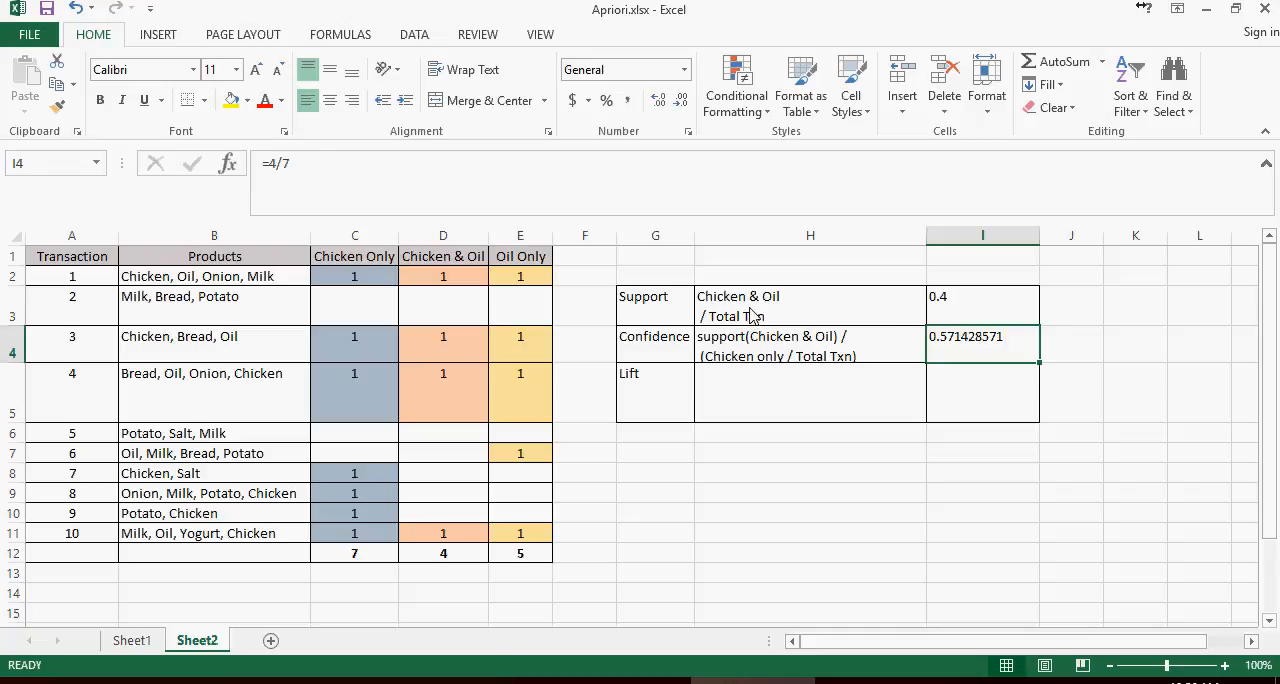
click(810, 305)
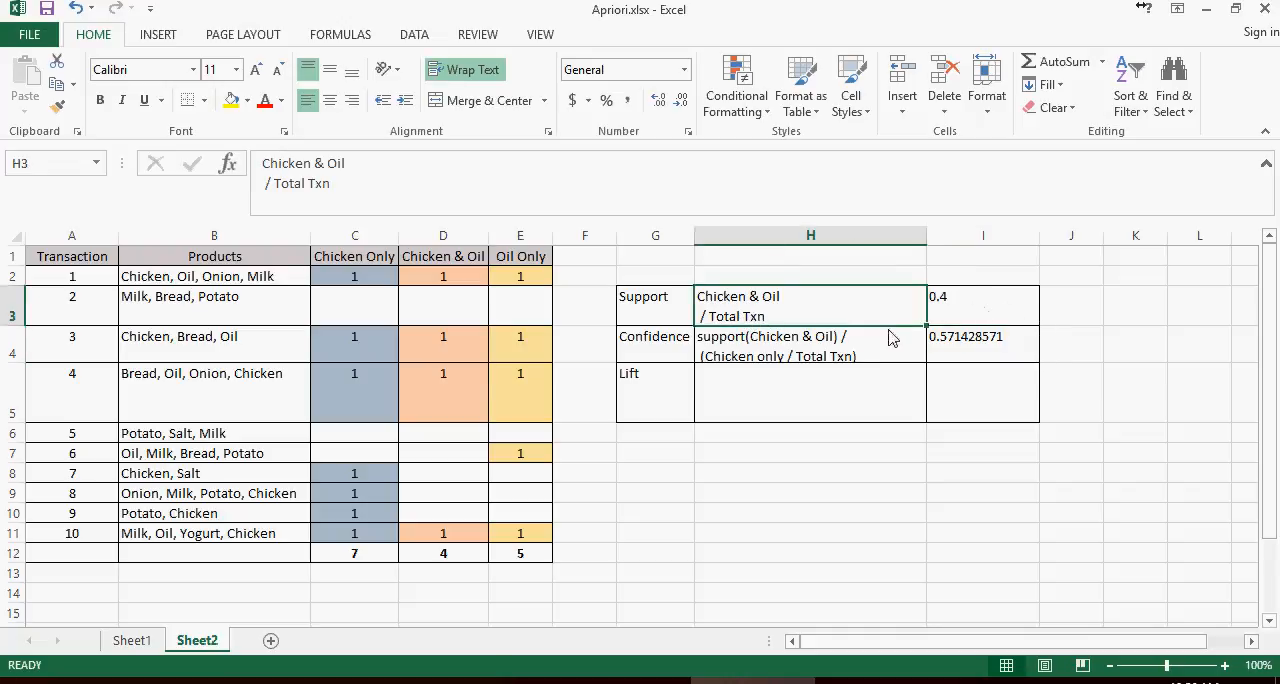
click(982, 345)
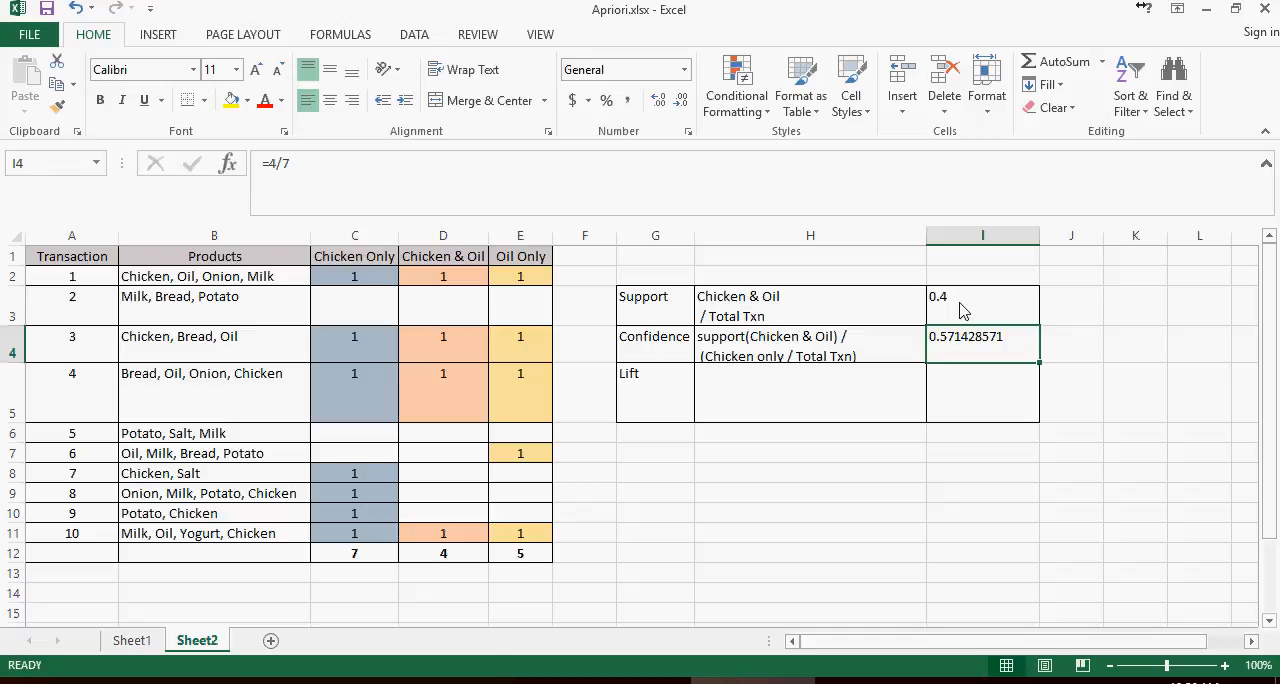
mouse_move(1248, 345)
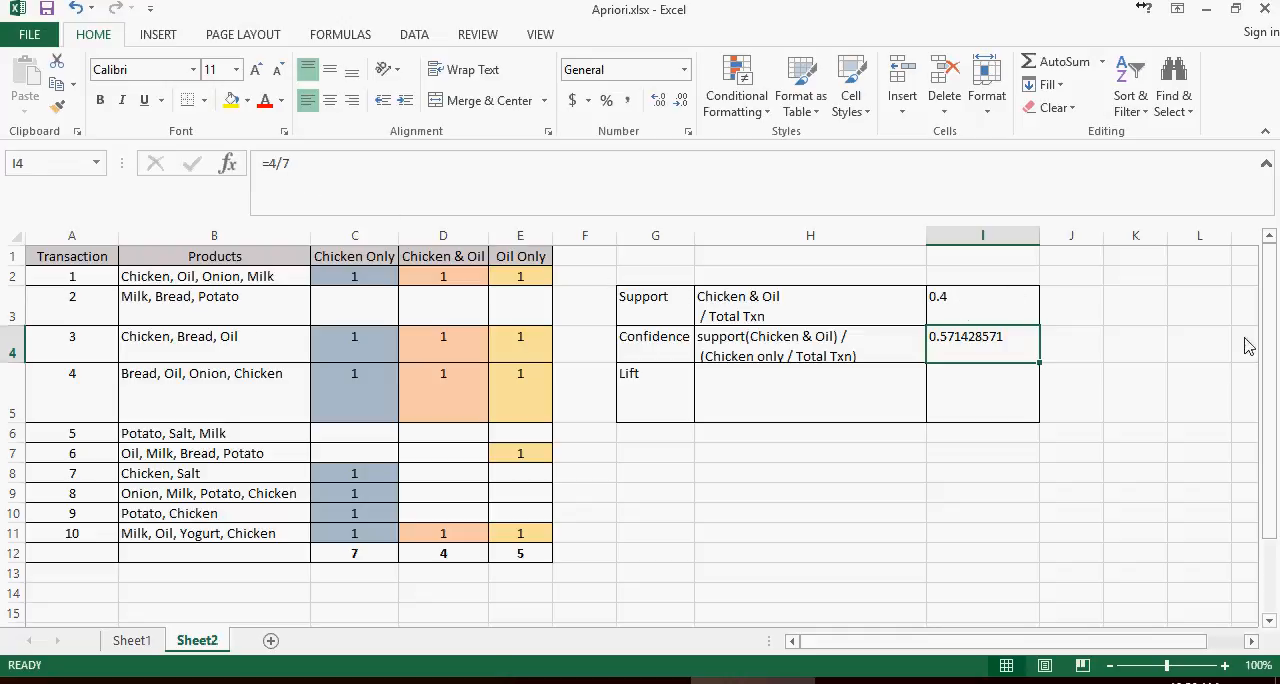
click(1071, 344)
text(0.4)
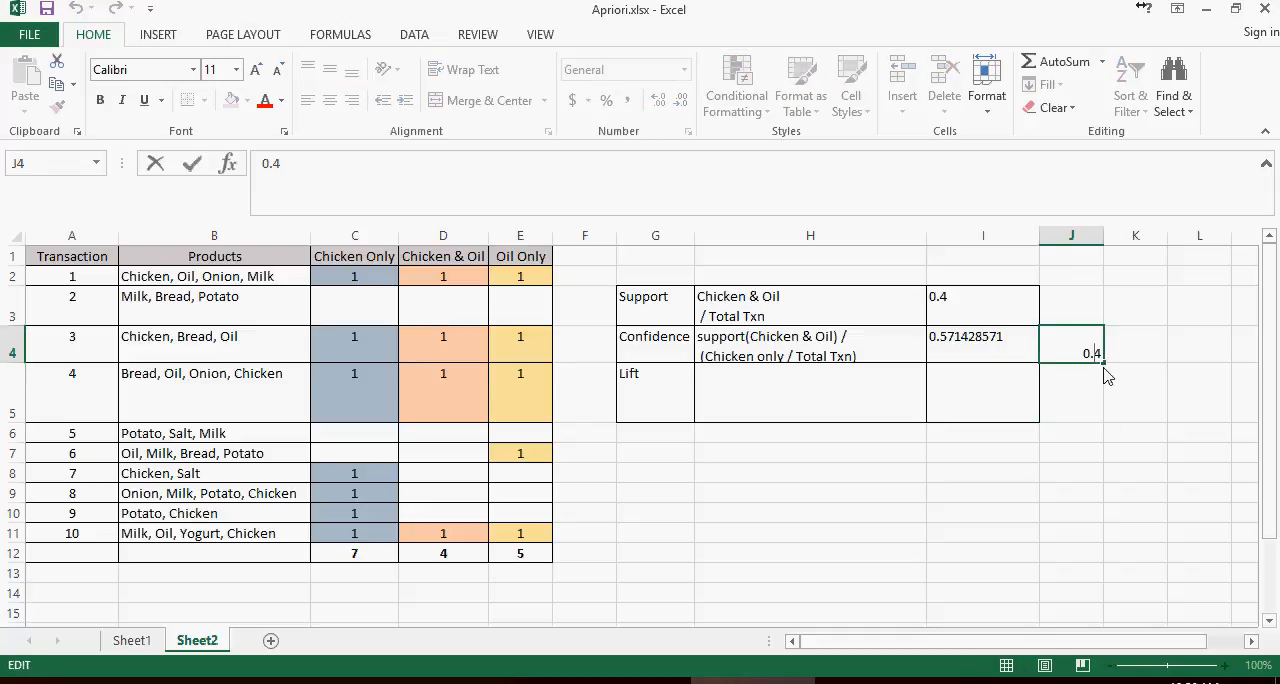
Note 0.4/0.7 beside the Confidence value, then select the empty Lift definition cell.
text(/0.7)
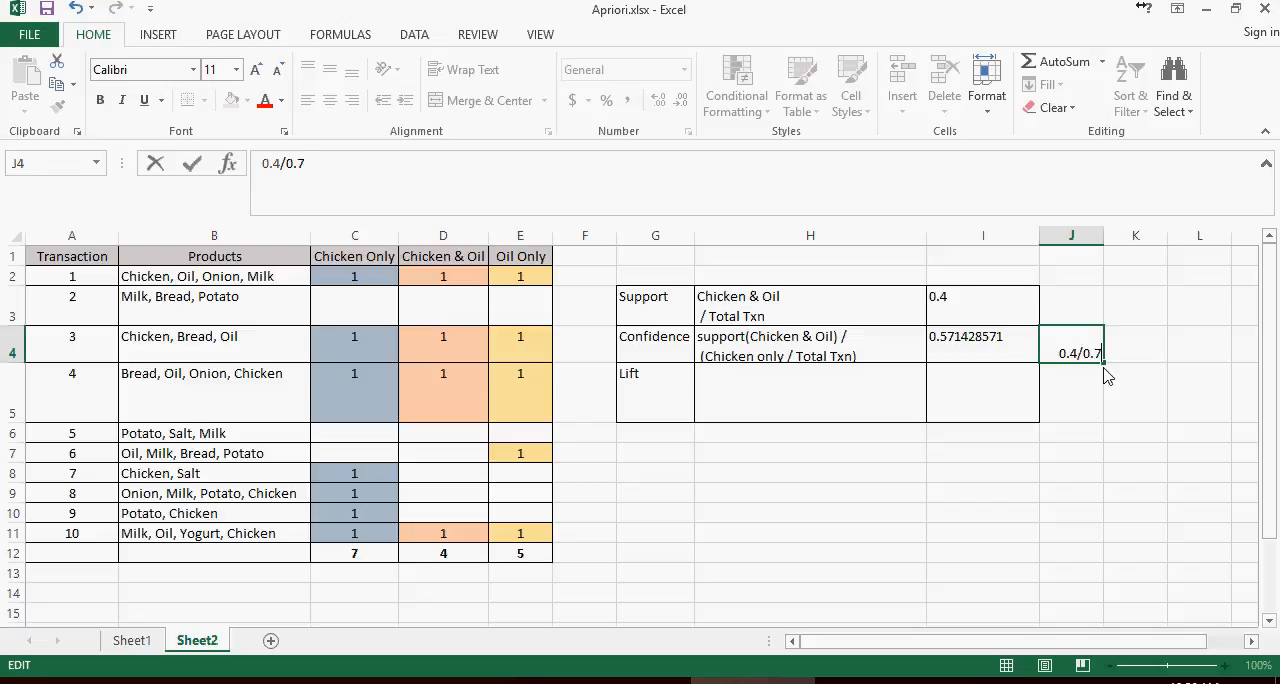
key(Return)
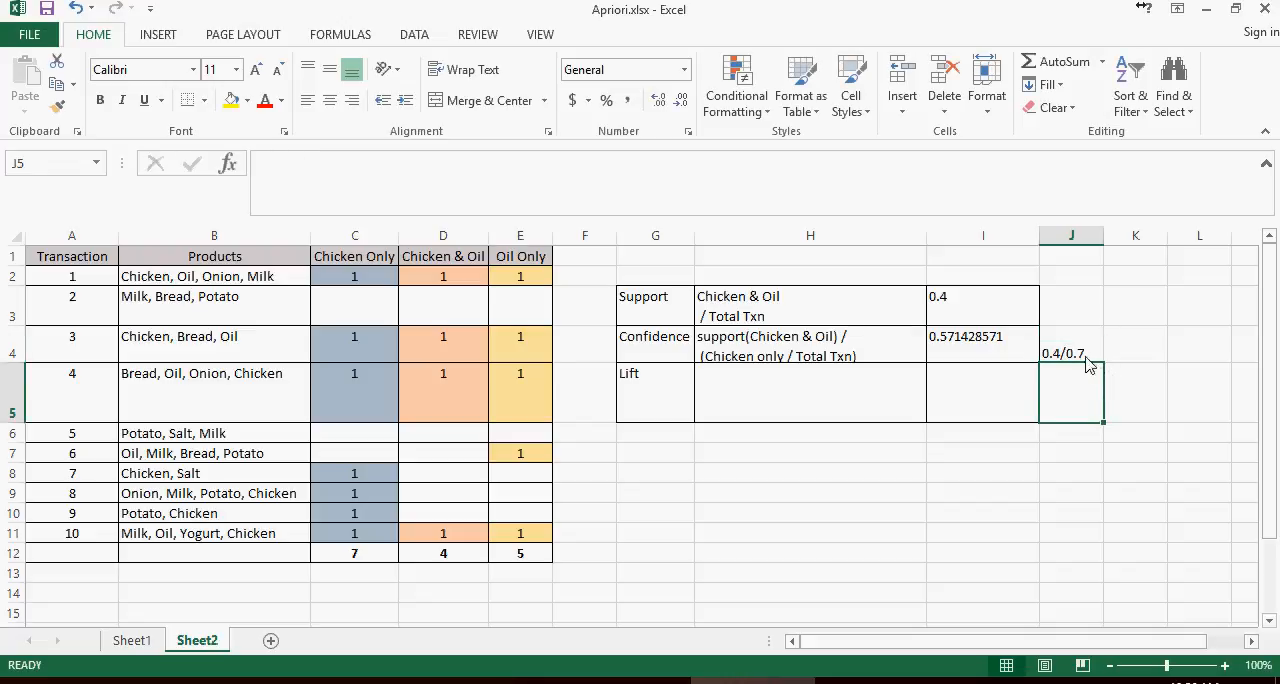
click(1071, 353)
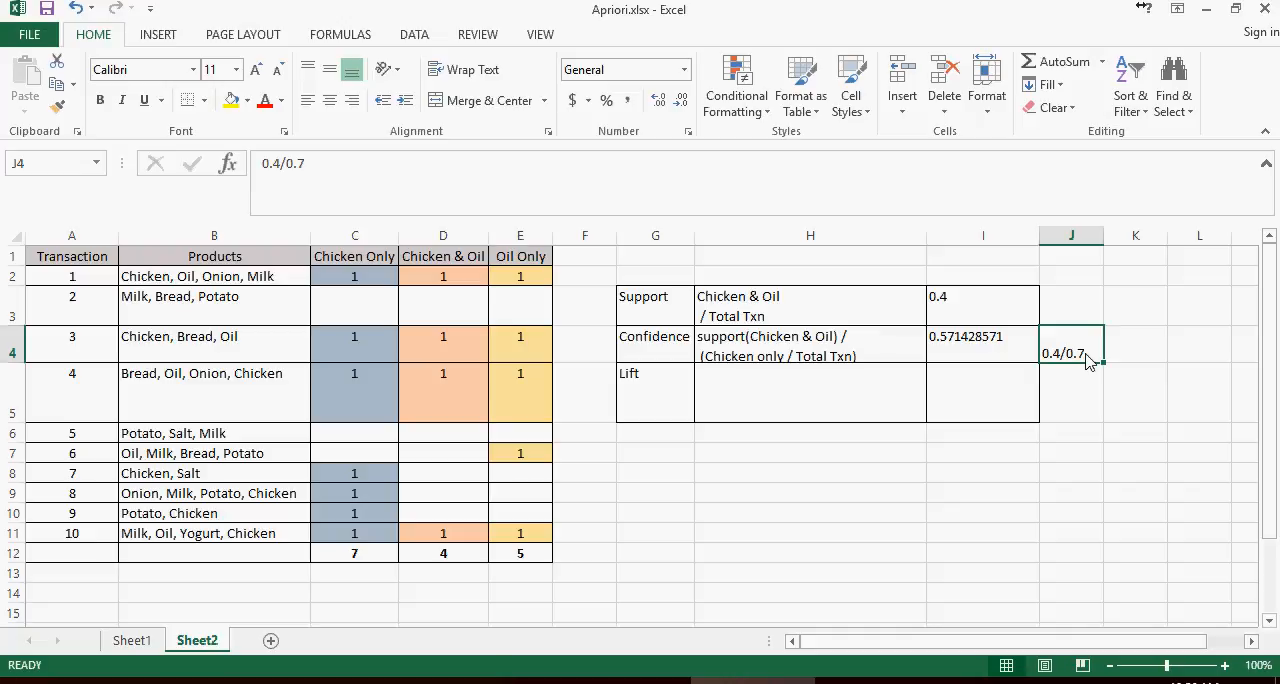
click(810, 345)
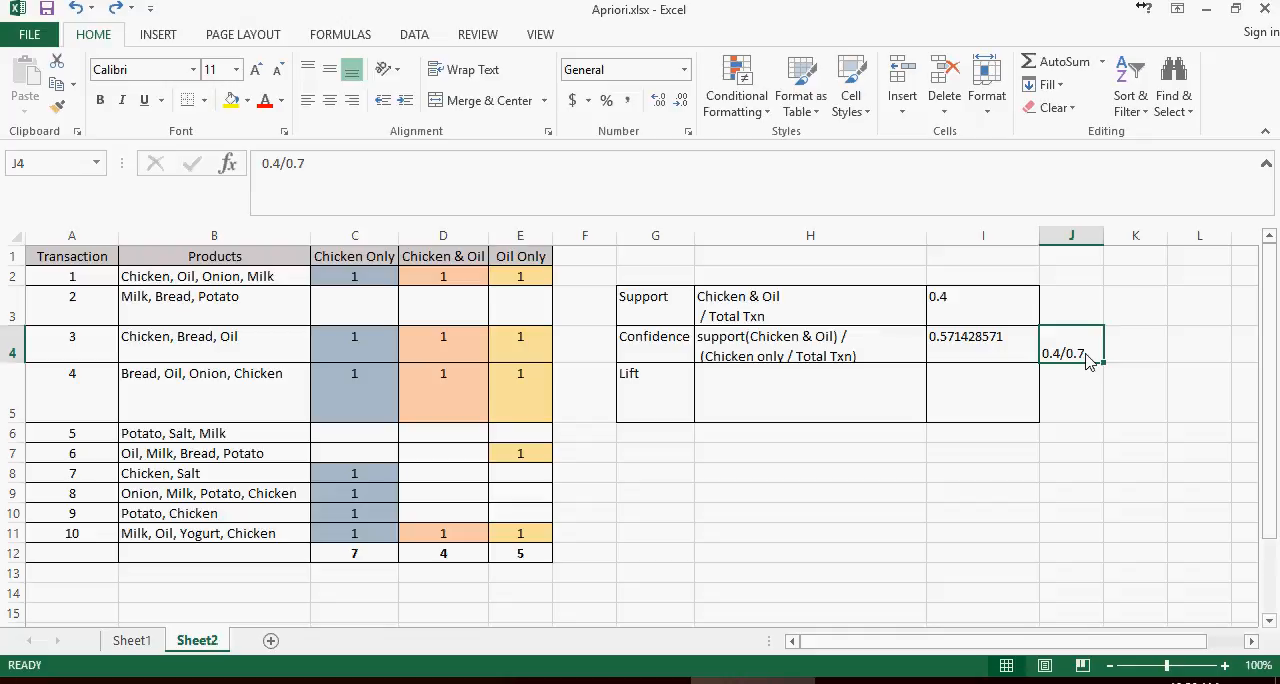
click(810, 392)
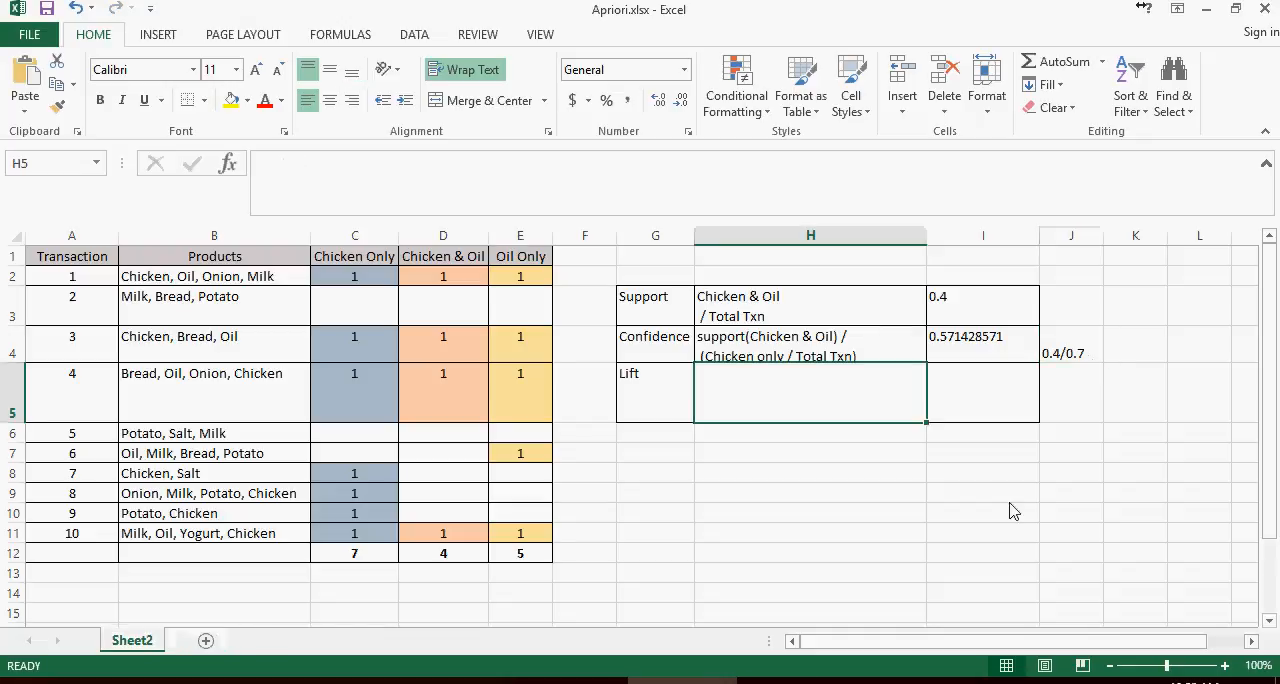